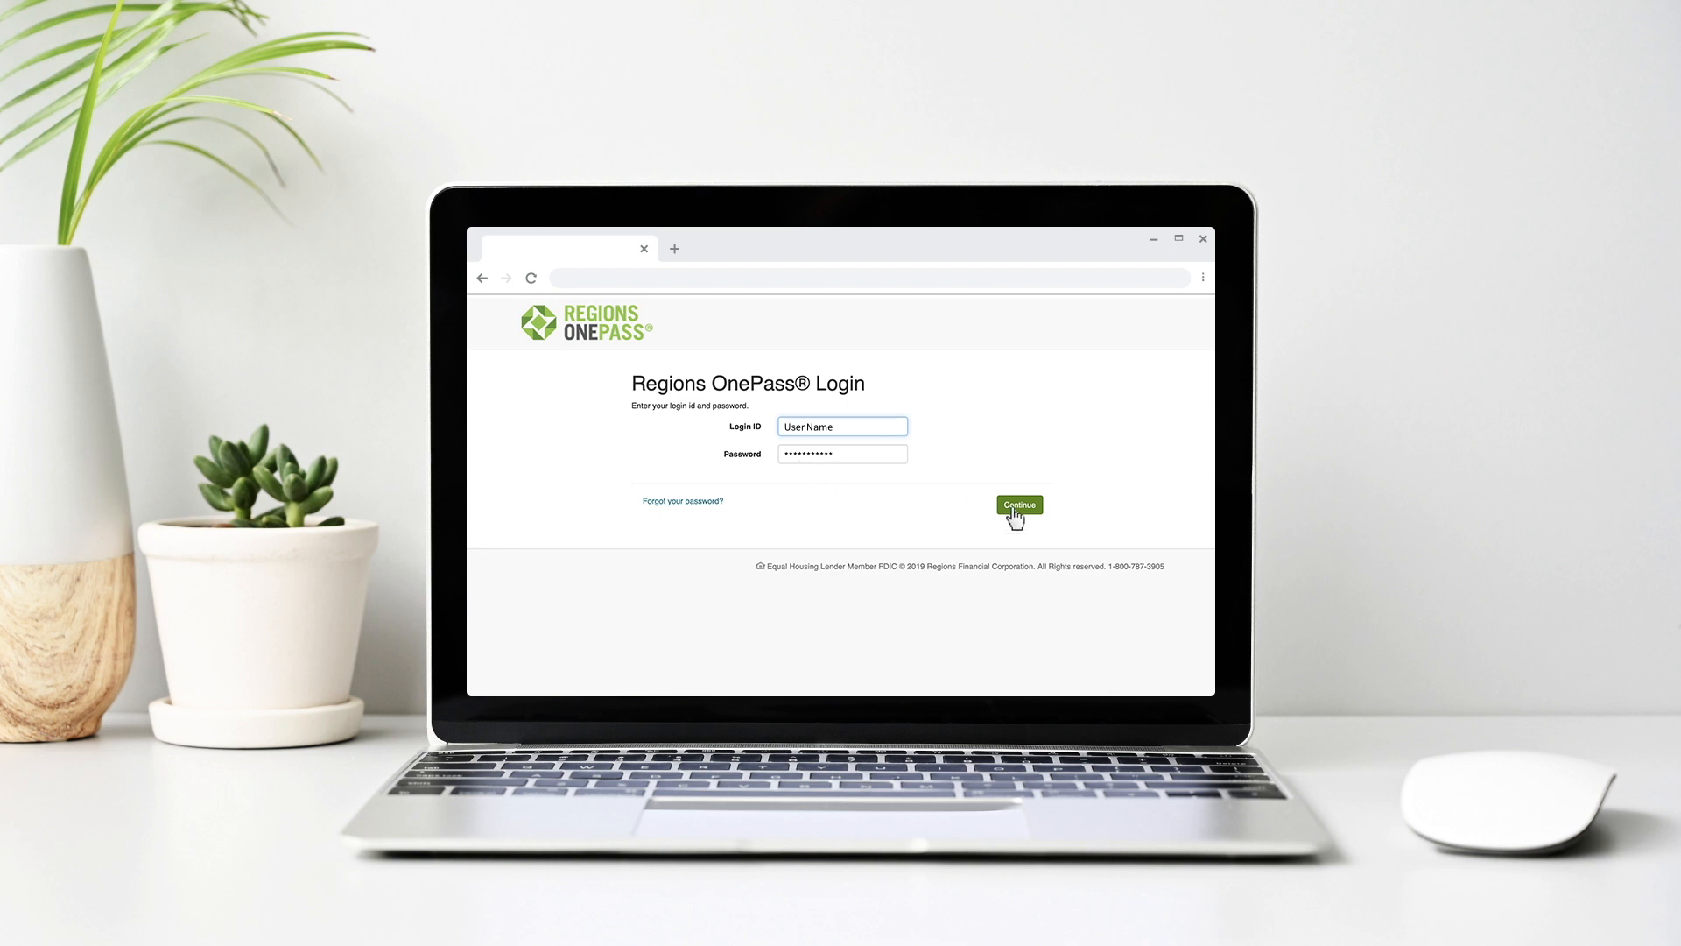
# - Sign in to Regions OnePass, launch CentreSuite and reveal the Accounts menu options
pyautogui.click(1019, 504)
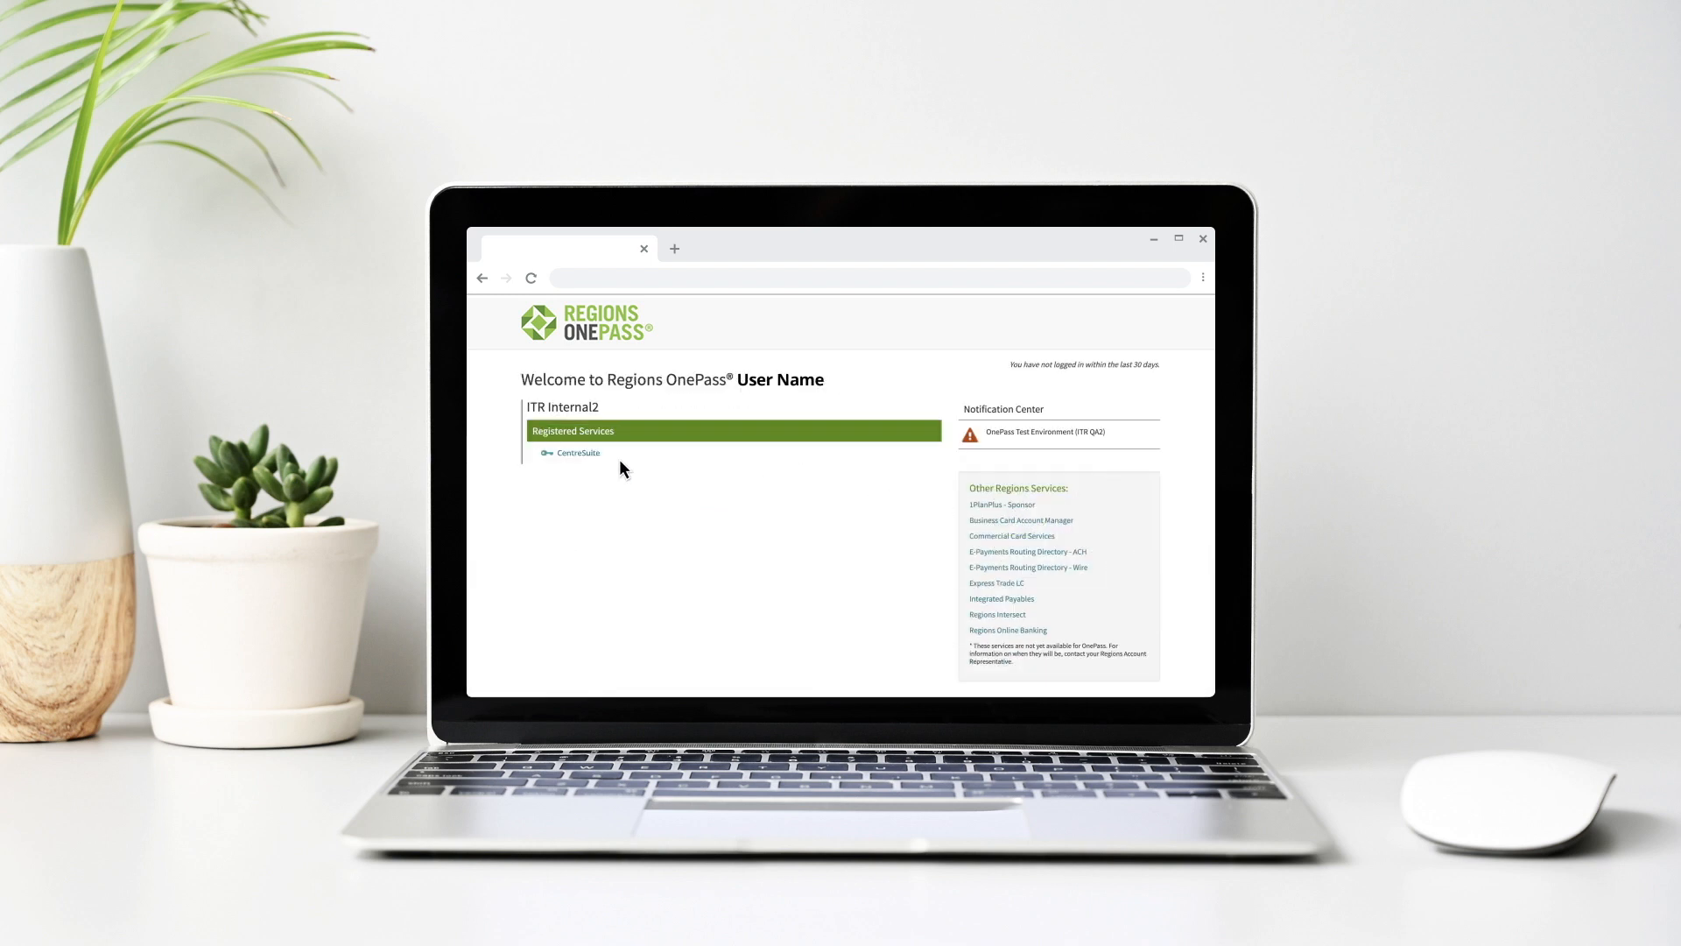
pyautogui.click(578, 452)
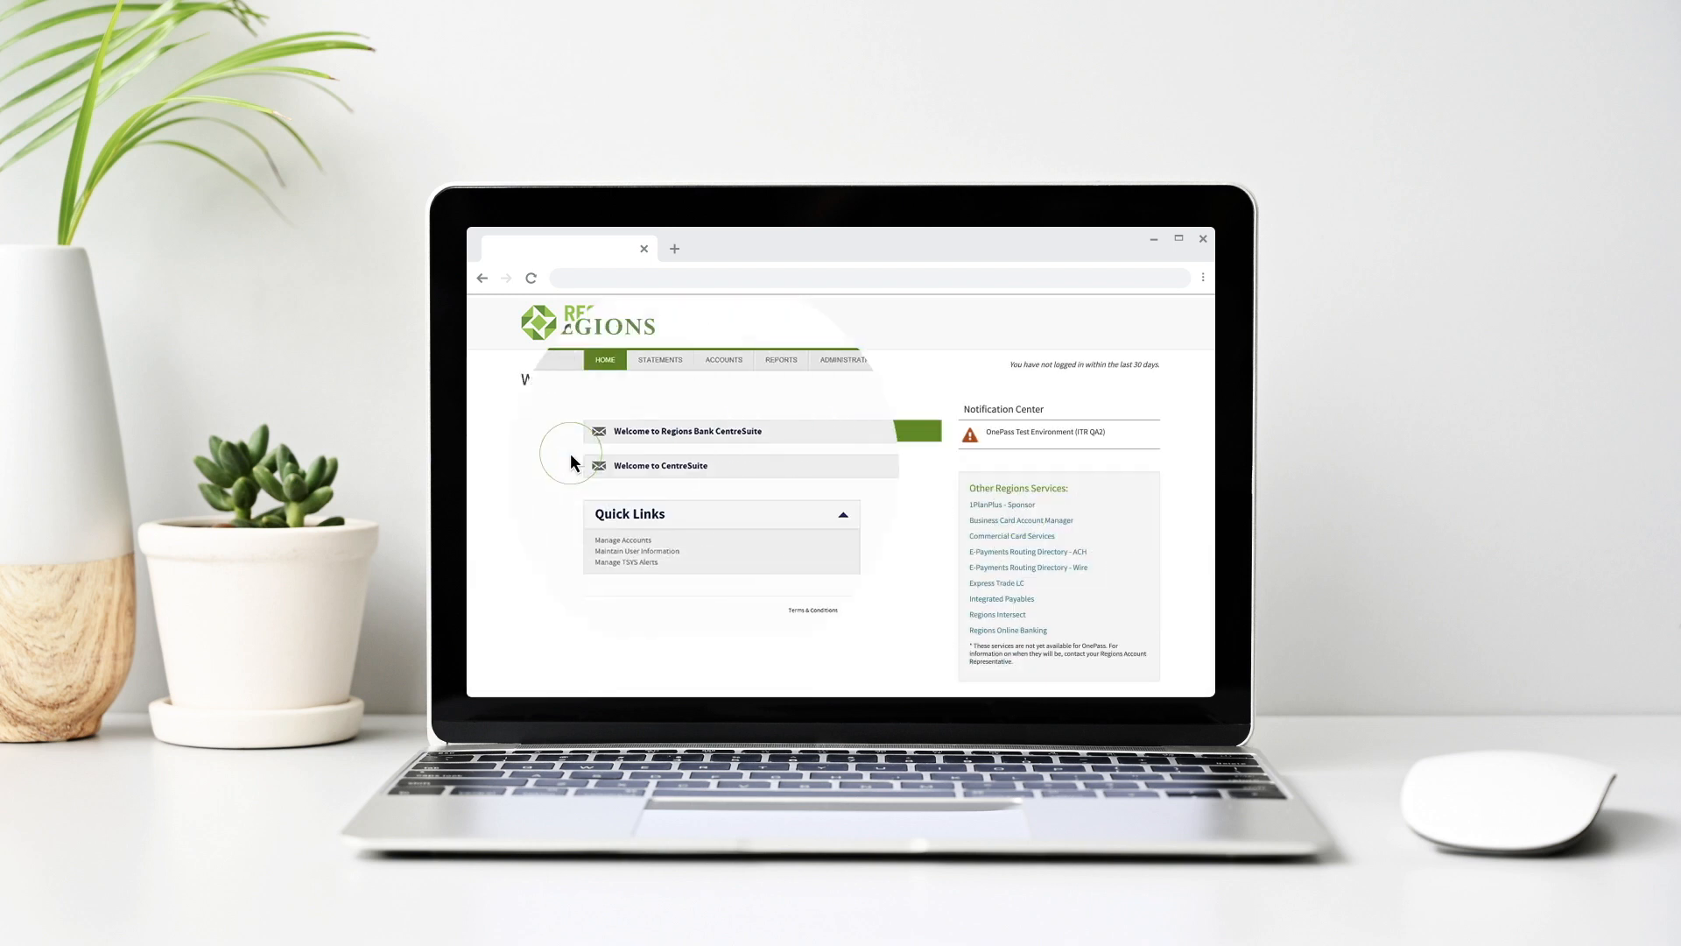
pyautogui.click(729, 316)
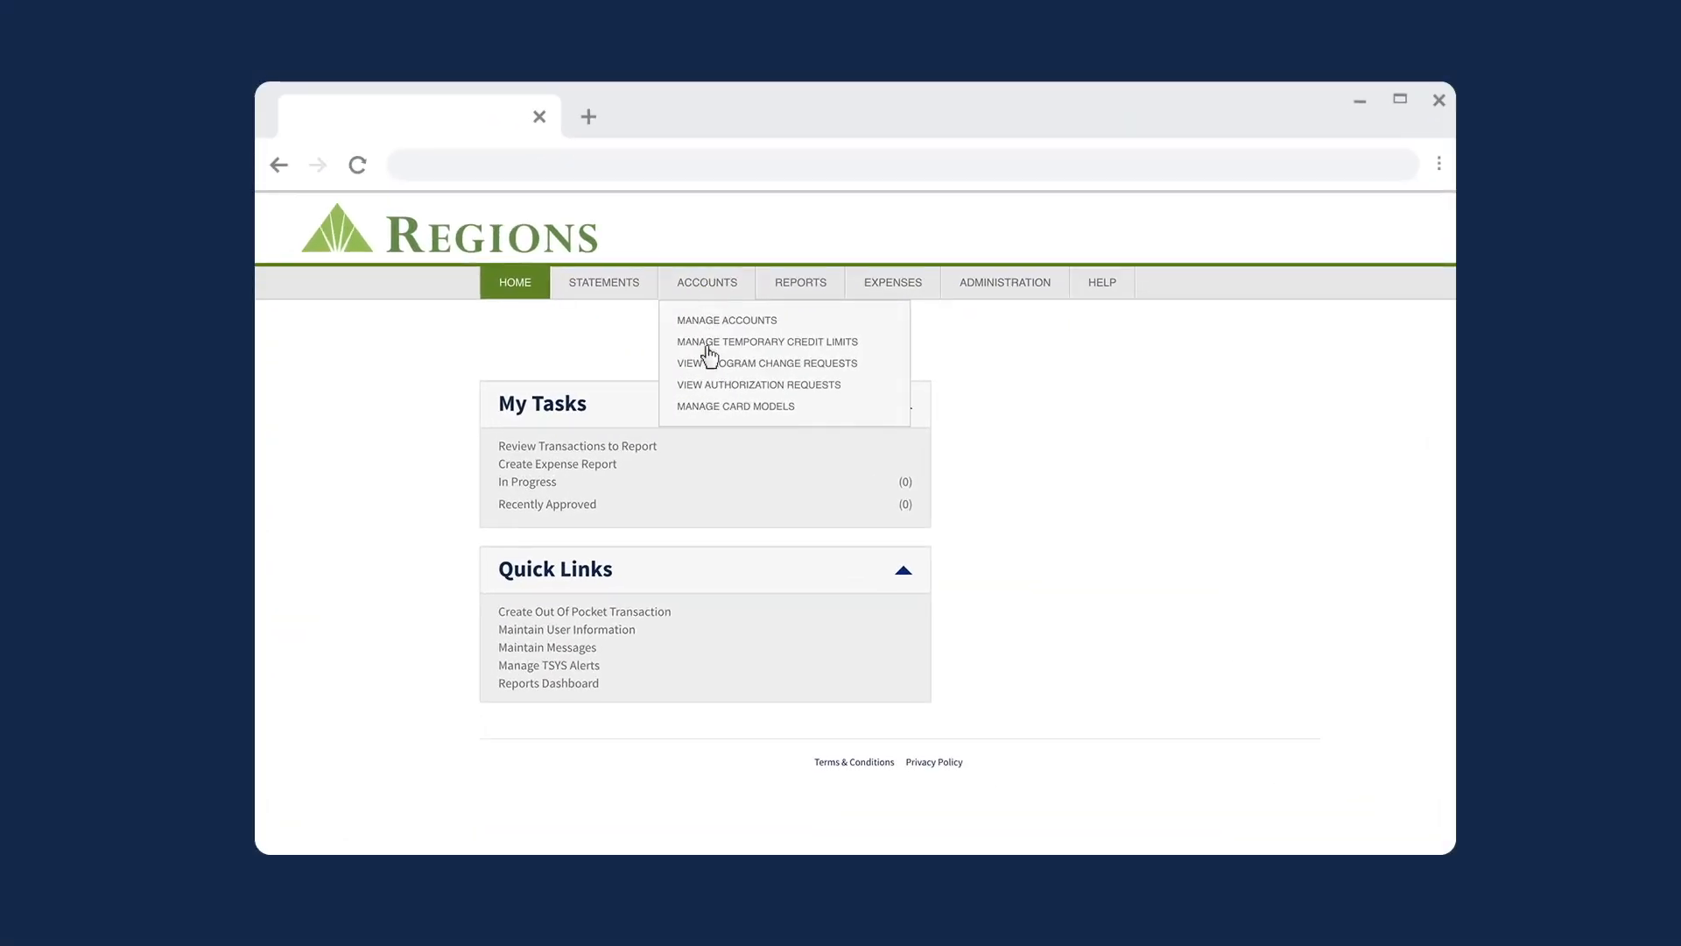
# - Go to Manage Temporary Credit Limits, listing active TCL controls for ABC Company
pyautogui.click(767, 342)
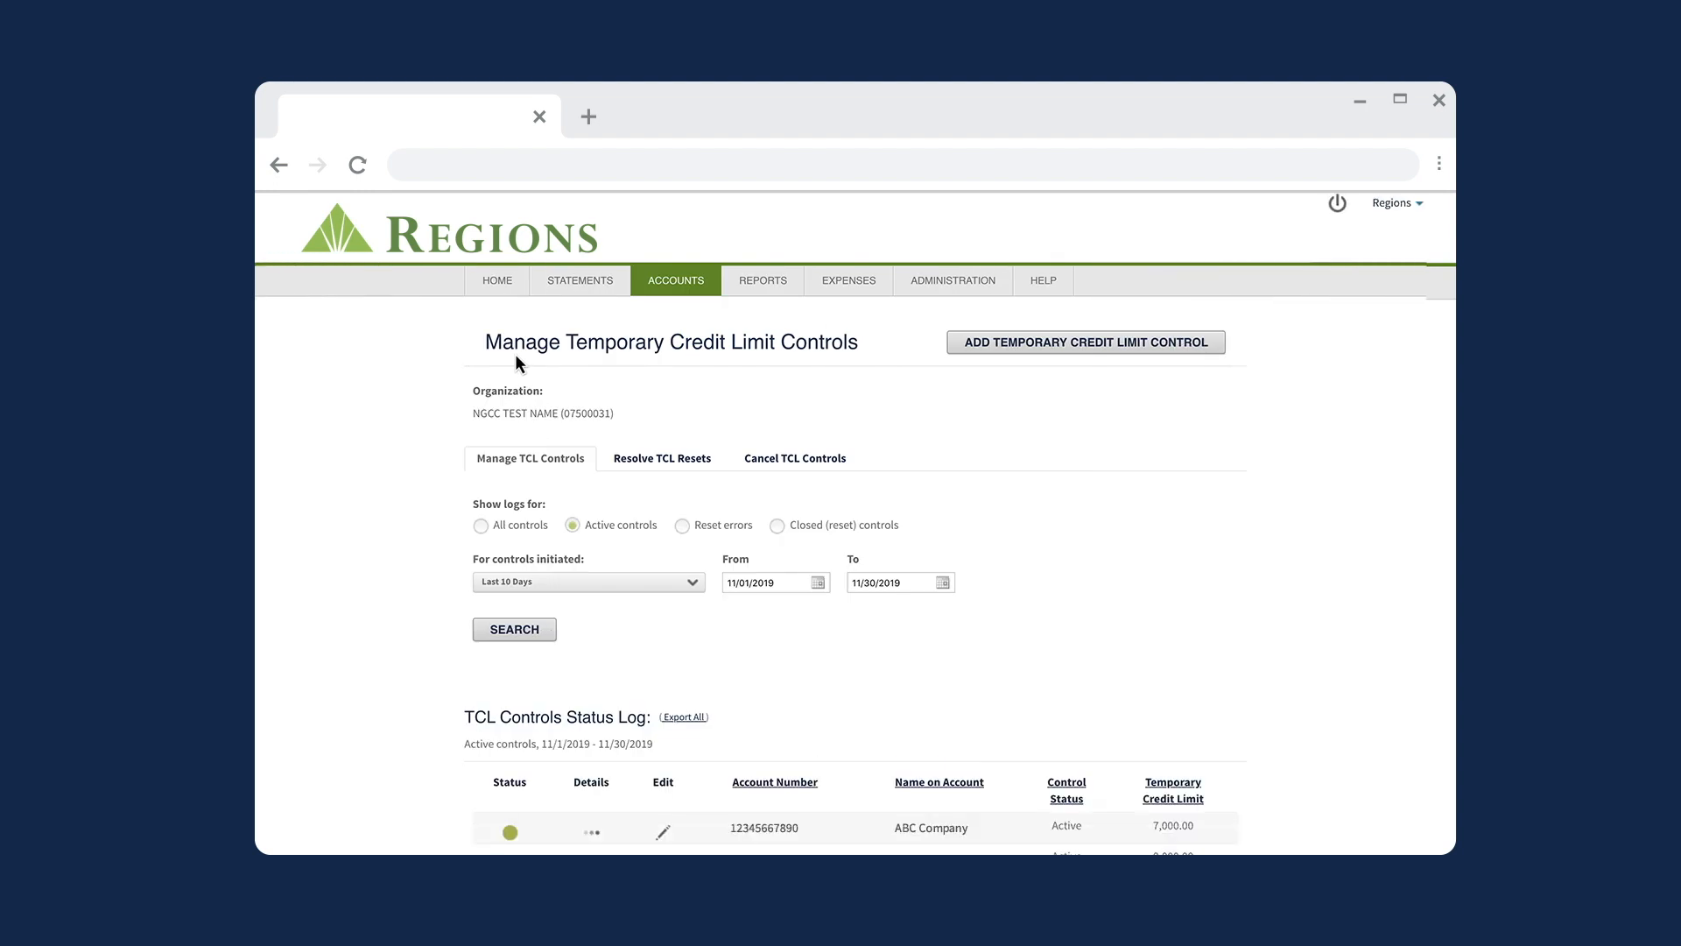
pyautogui.moveTo(865, 365)
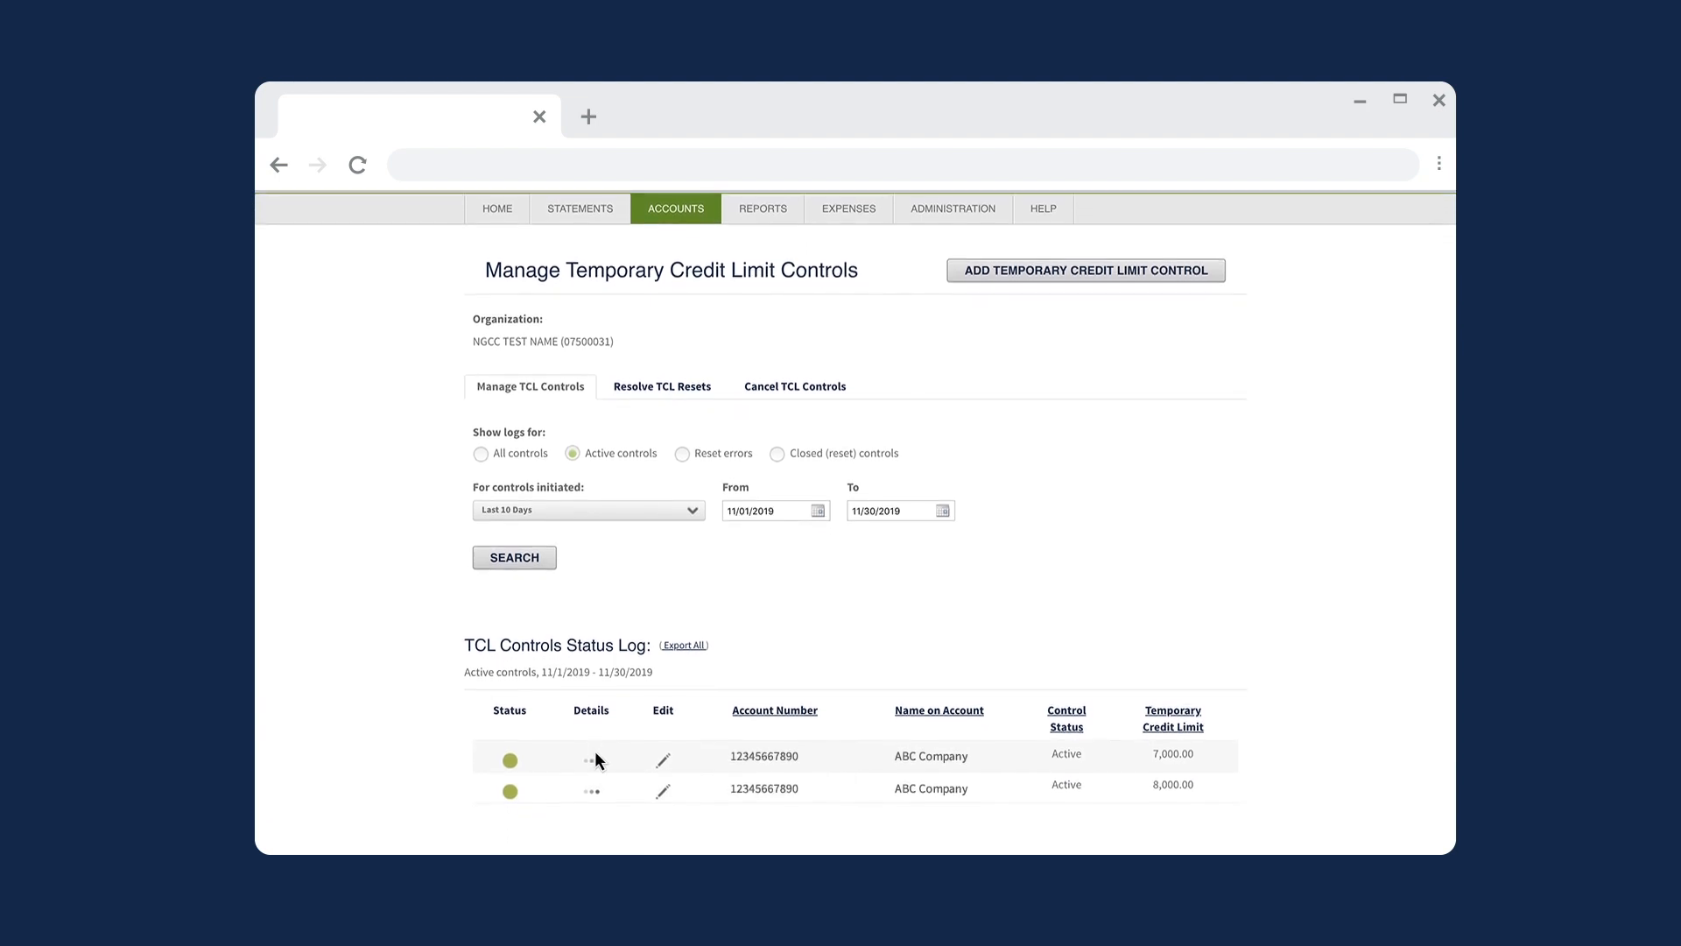
pyautogui.click(590, 757)
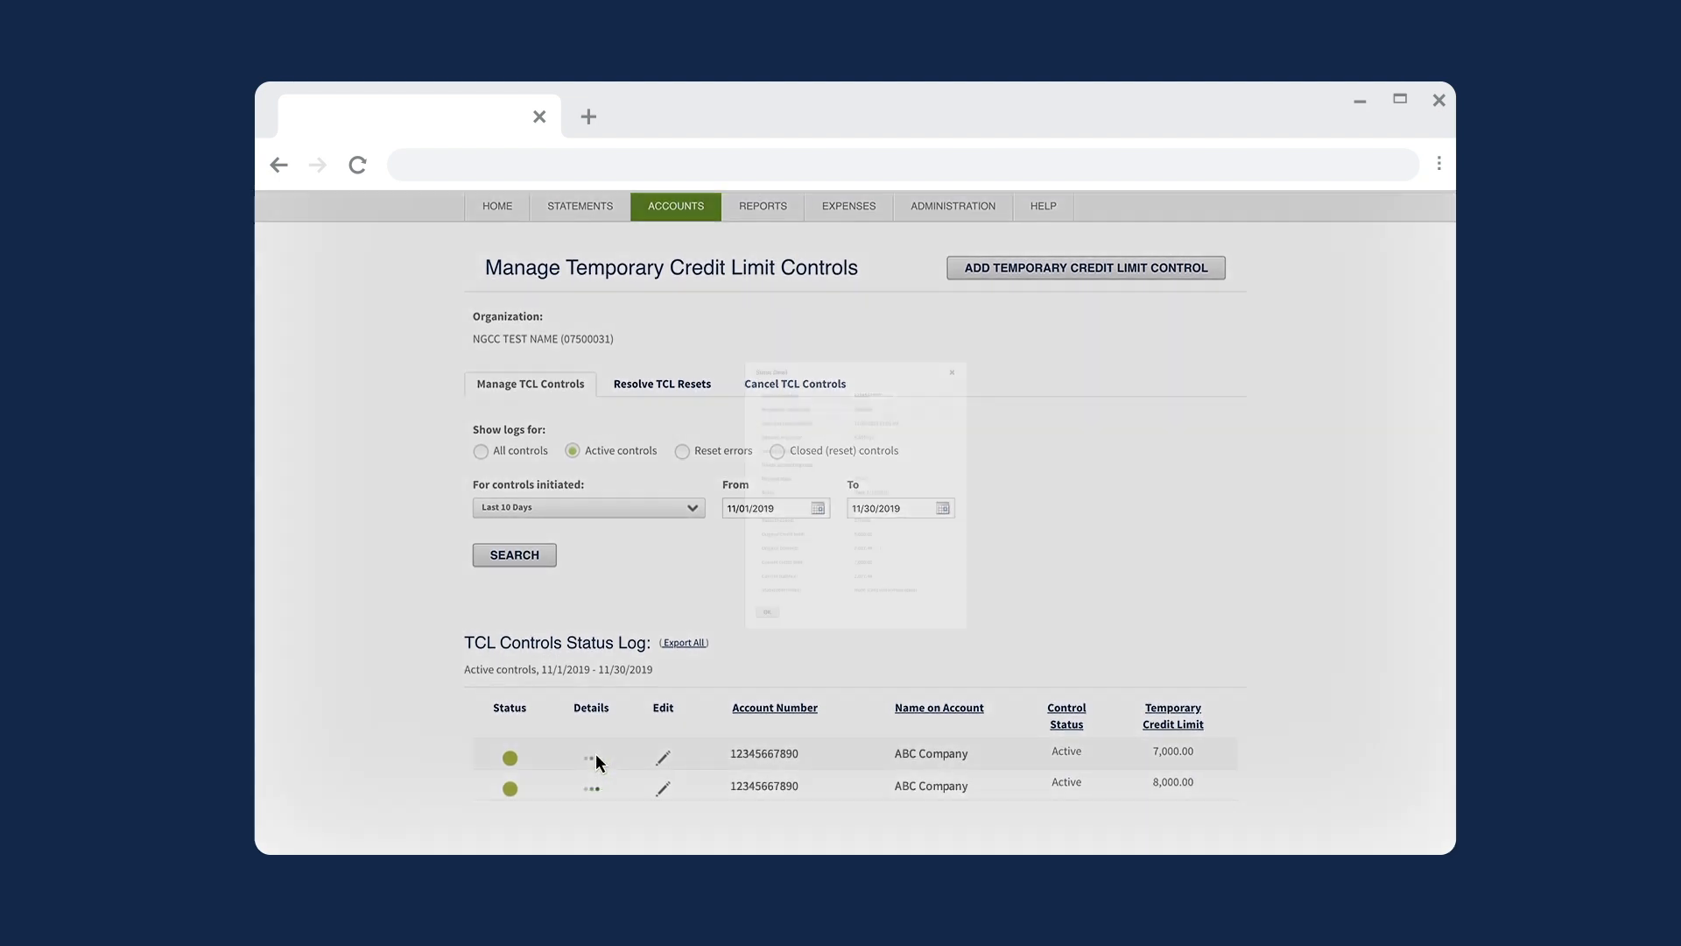
pyautogui.click(590, 757)
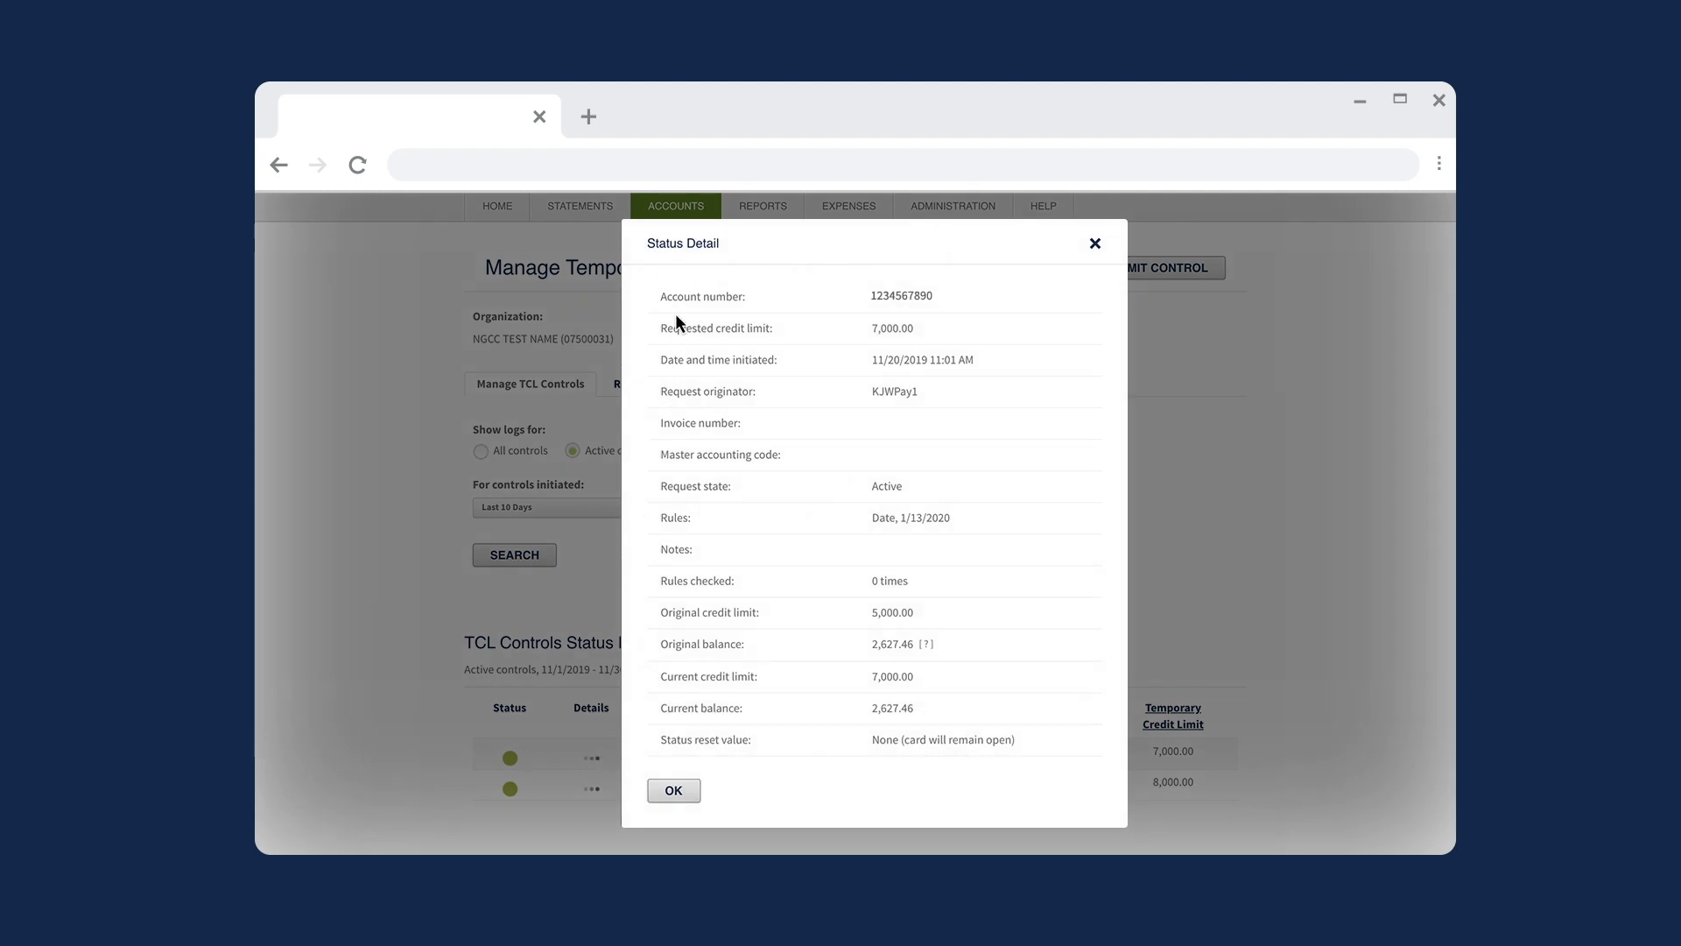
pyautogui.moveTo(690, 711)
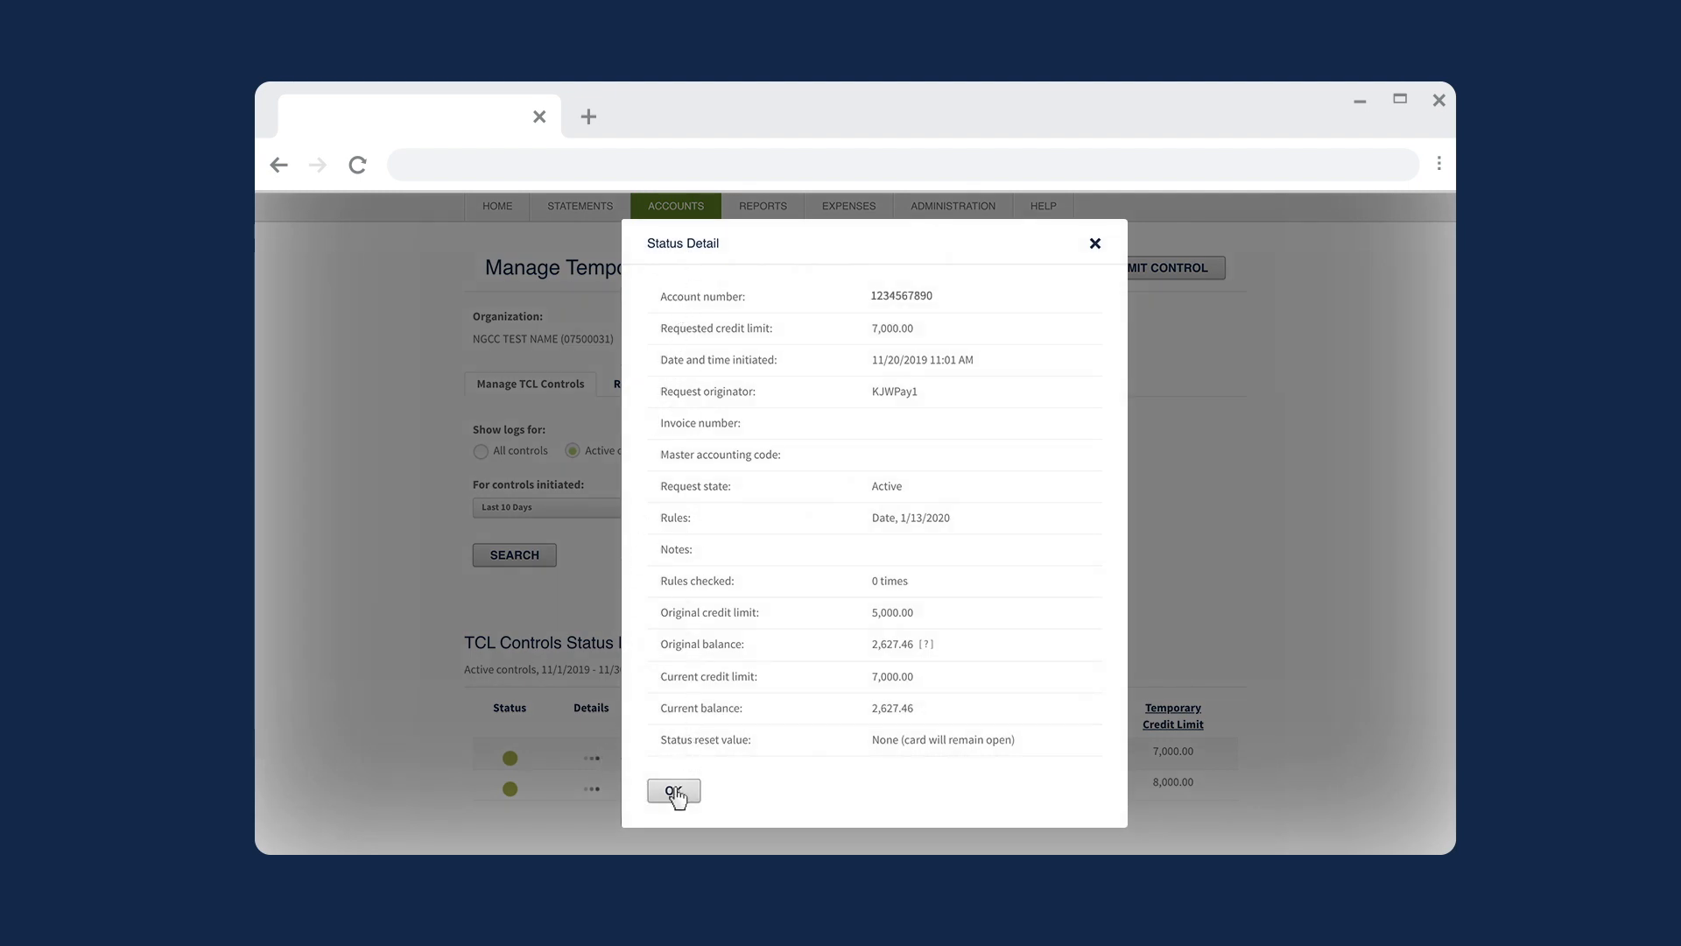
pyautogui.click(673, 792)
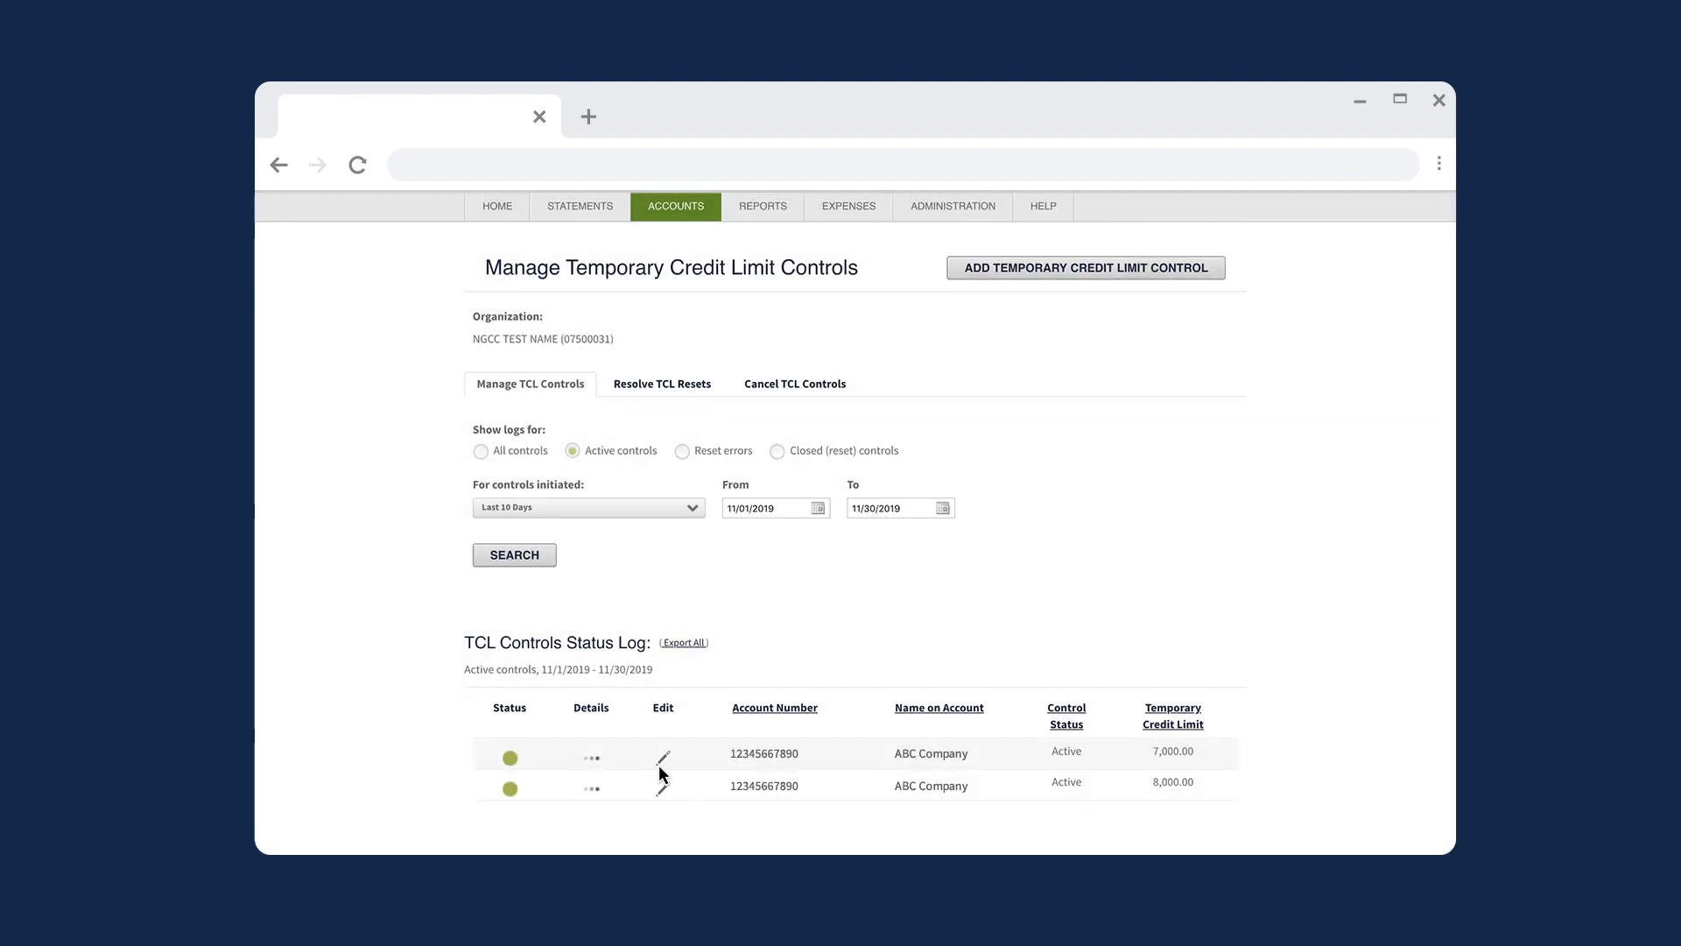
# - Edit the first active ABC Company control and adjust its 7,000.00 temporary credit limit field
pyautogui.click(662, 753)
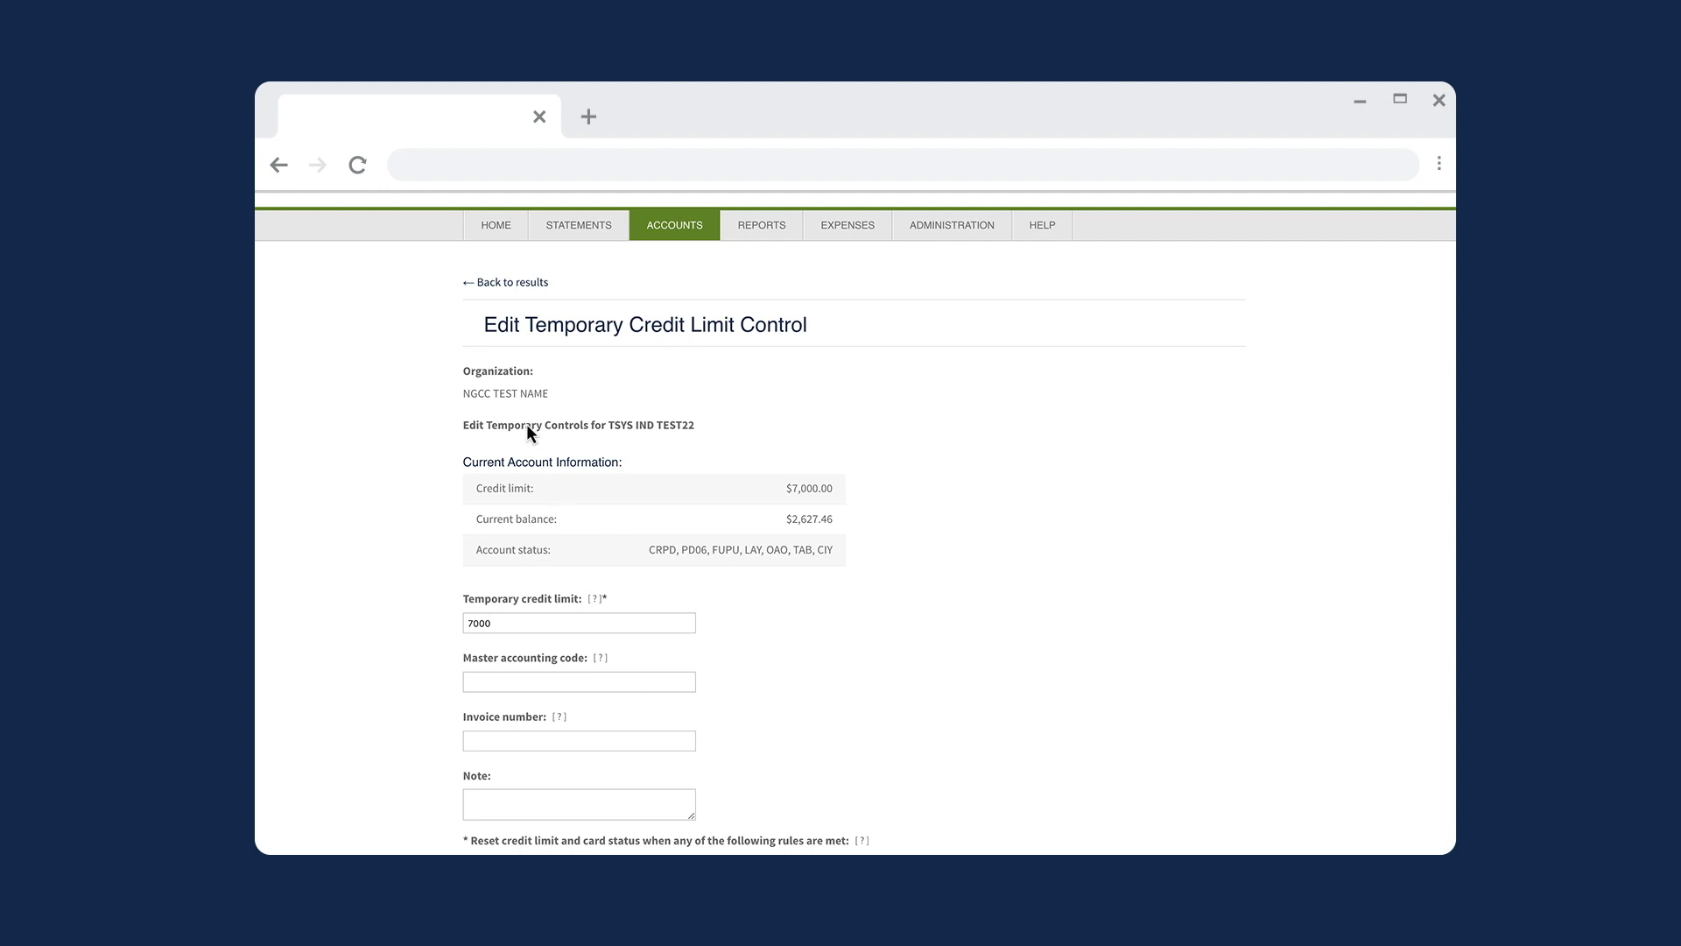
pyautogui.moveTo(816, 351)
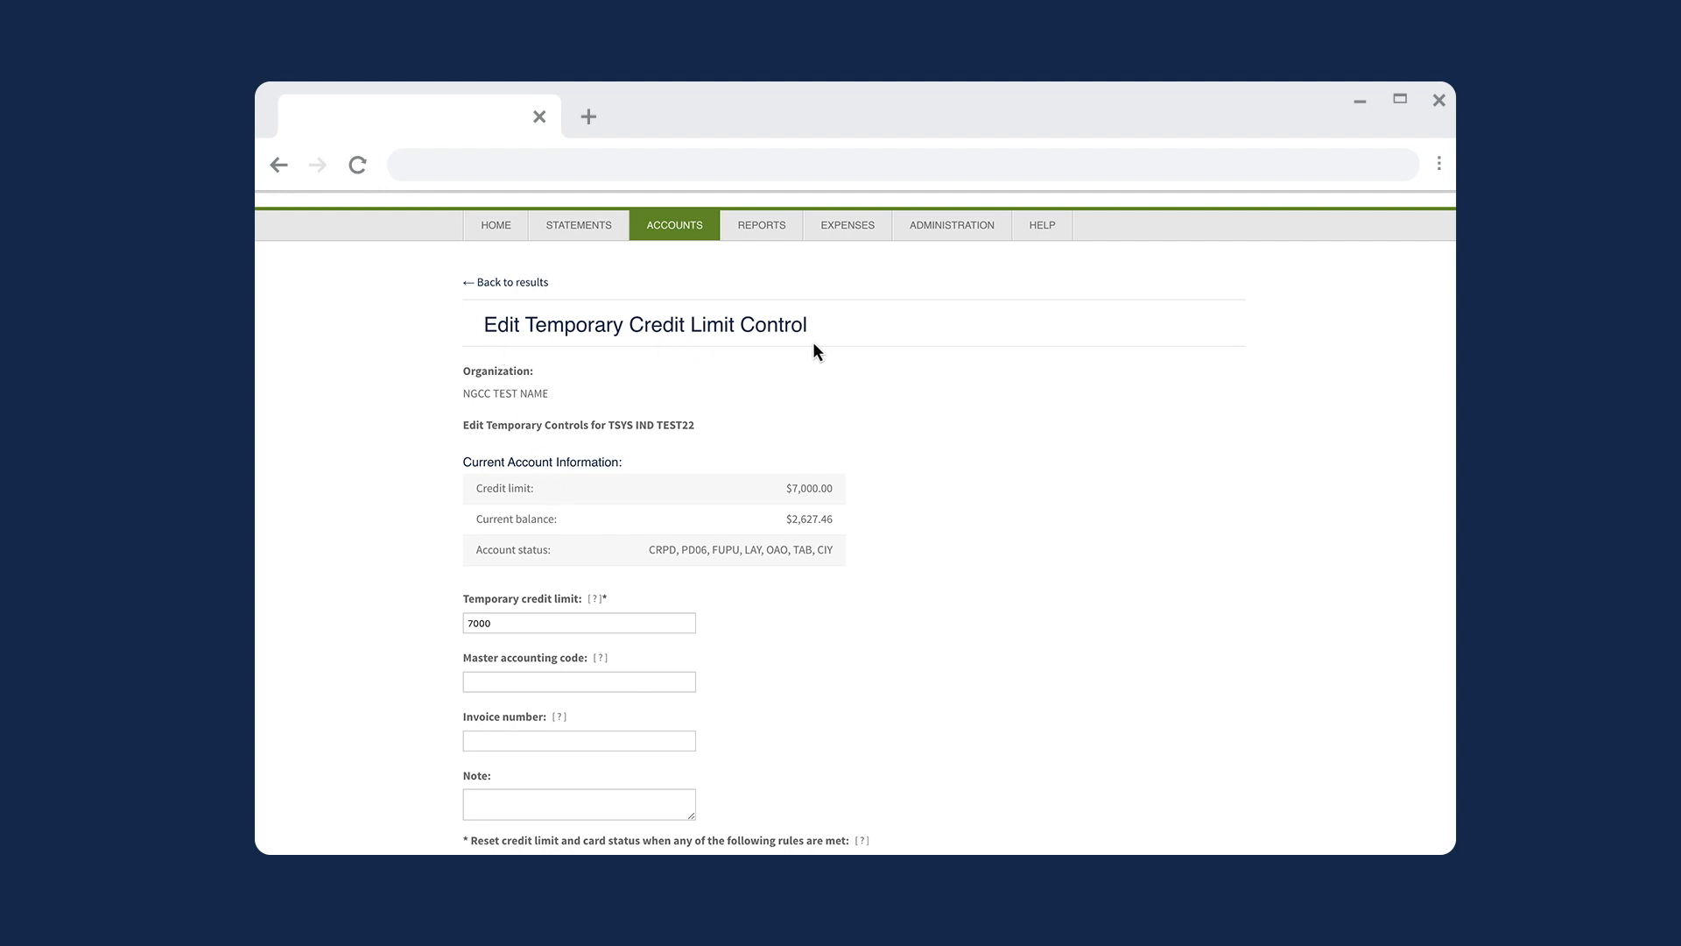
pyautogui.click(578, 623)
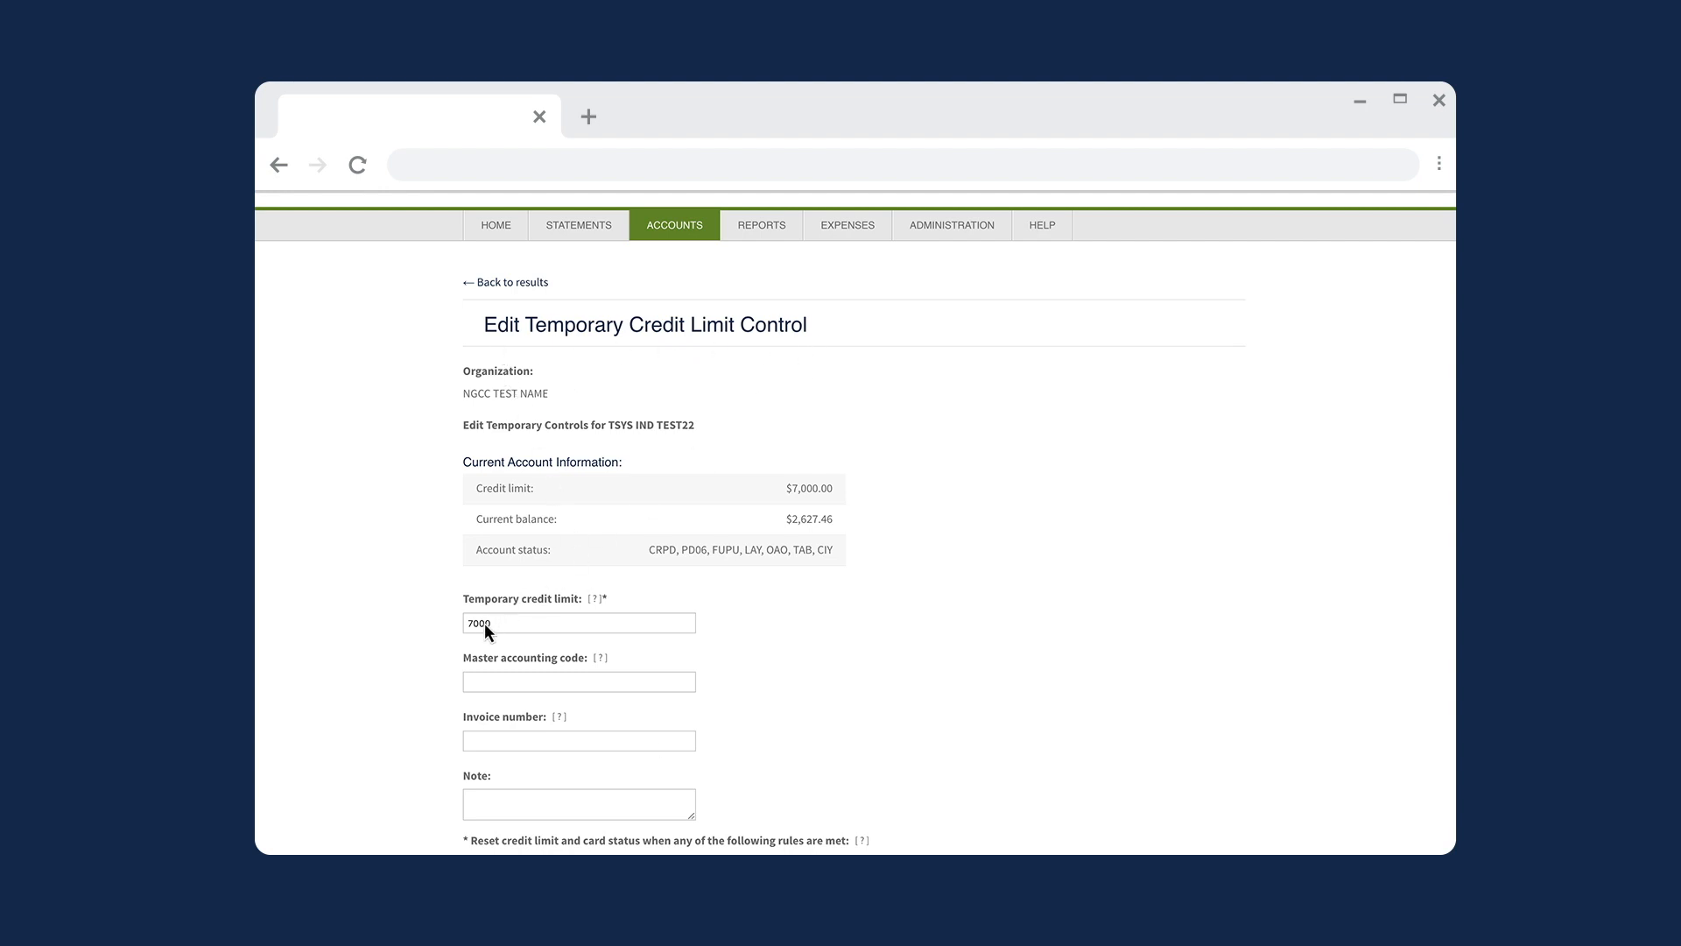
pyautogui.moveTo(482, 638)
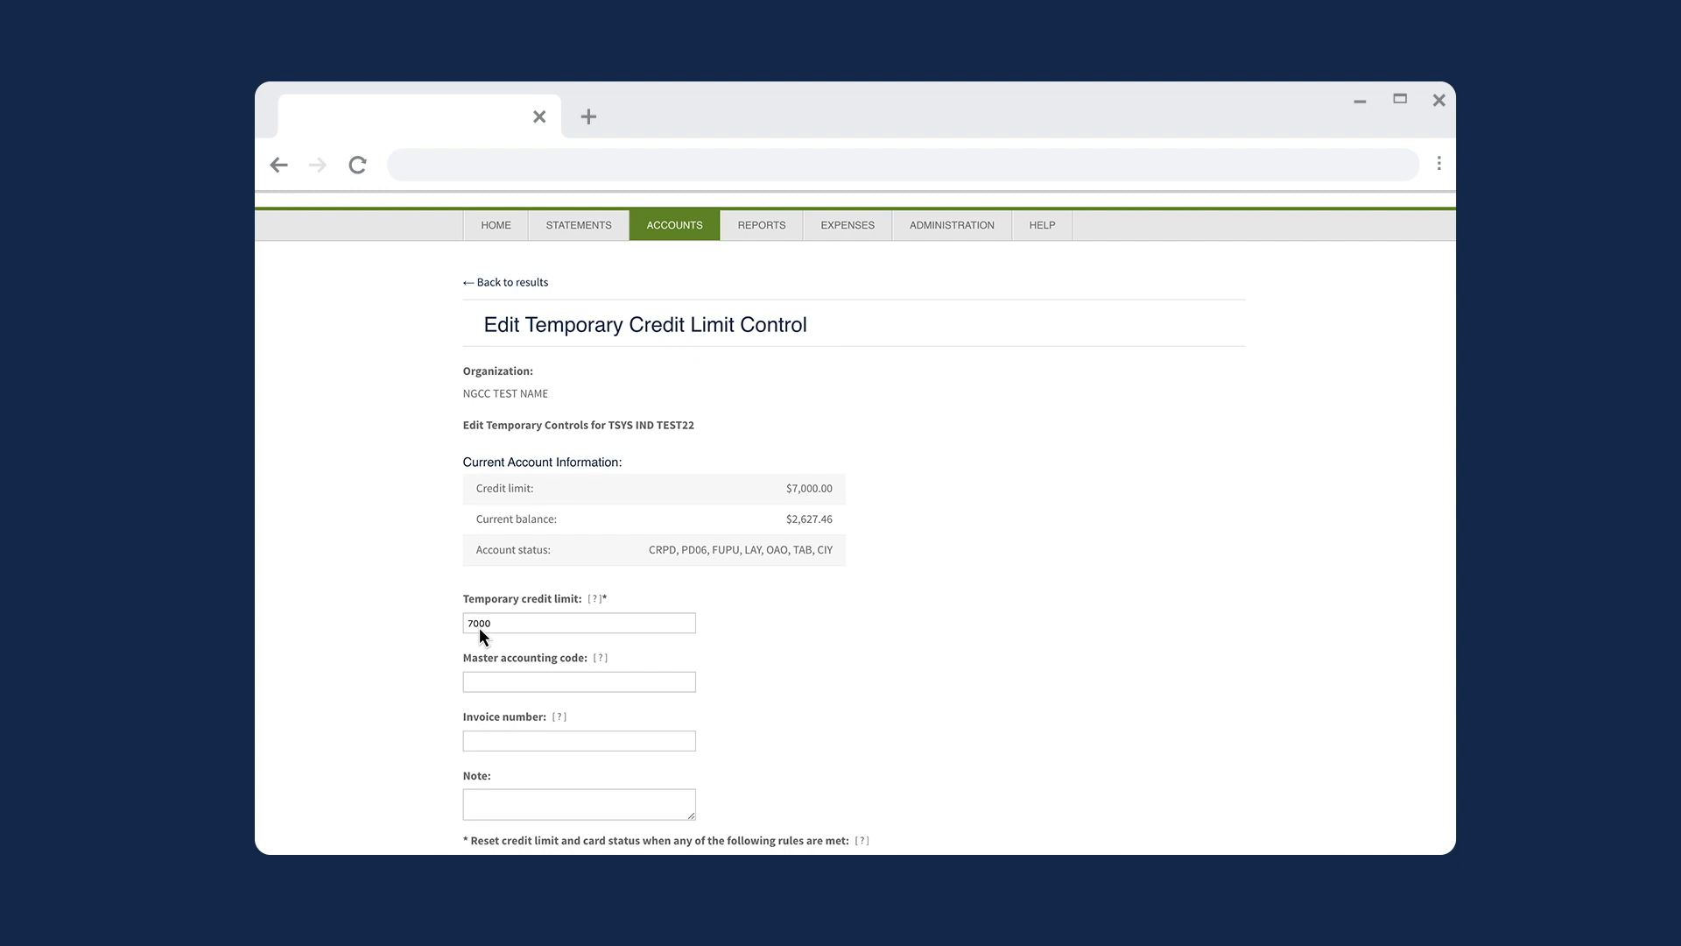
pyautogui.scroll(-3)
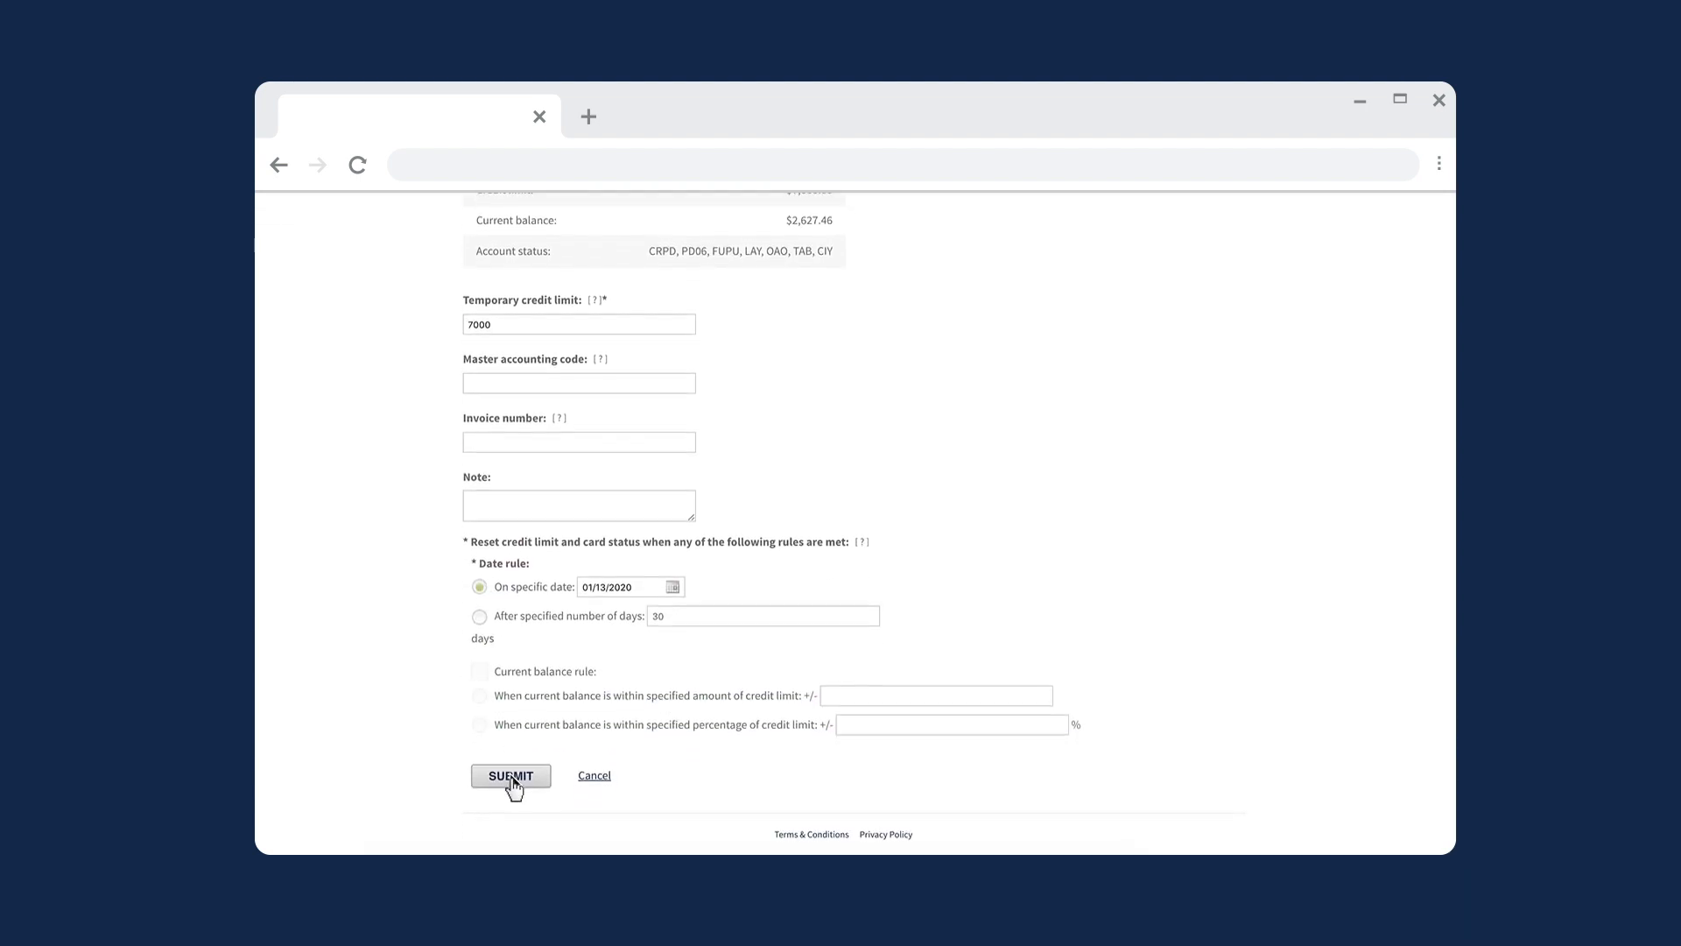